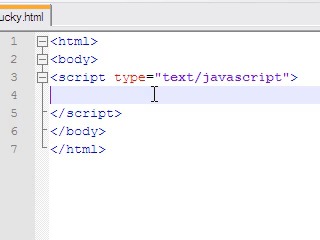
# Begin the script line with document.write, accepting the autocomplete for document.
pyautogui.write('d')
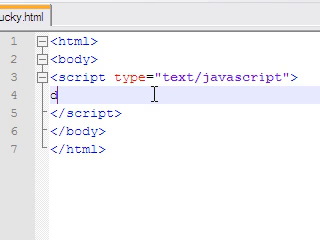
pyautogui.write('ocum')
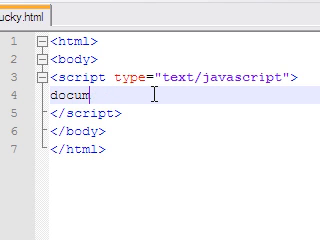
pyautogui.press('BackSpace')
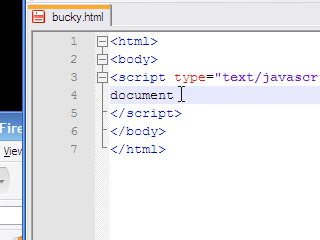
pyautogui.write('.write')
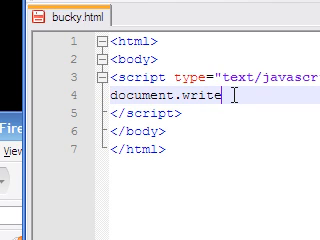
# Complete the statement as document.write(Math.round); with the 'roubd' typo corrected.
pyautogui.write('()')
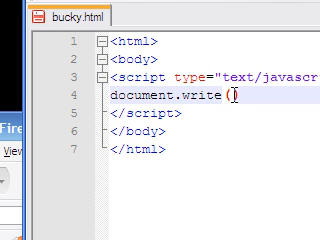
pyautogui.write(');')
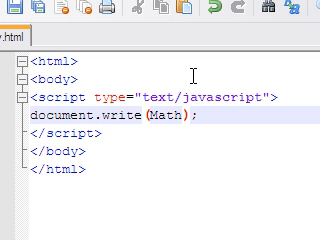
pyautogui.write('.')
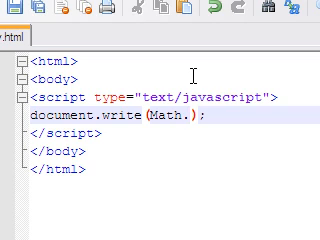
pyautogui.write('roubd')
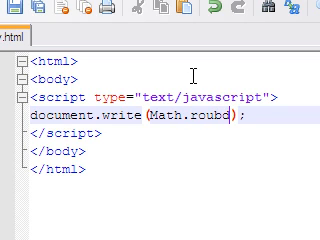
pyautogui.press('BackSpace')
pyautogui.write('n')
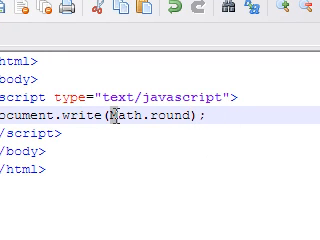
# Give Math.round the sample argument 3.14159.
pyautogui.doubleClick(160, 120)
pyautogui.write(' (')
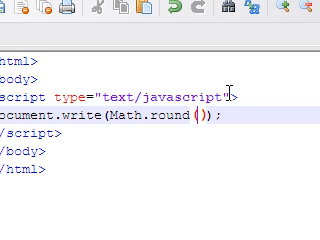
pyautogui.write('3')
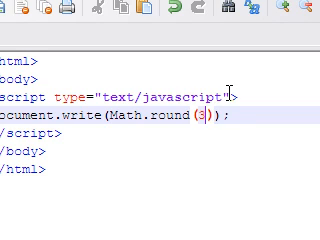
pyautogui.write('.14159));')
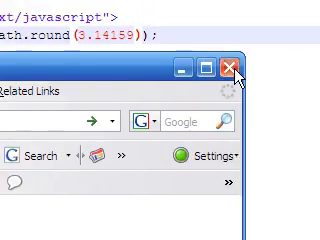
# Close the Firefox window after viewing the rounded result of 3.14159.
pyautogui.click(228, 66)
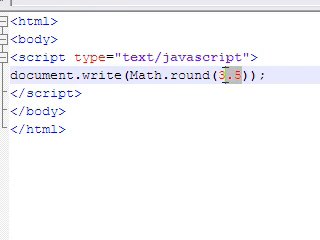
# Replace the 3.14159 argument with the negative sample number -5.88.
pyautogui.press('Delete')
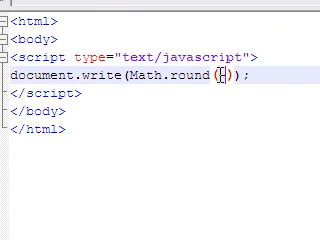
pyautogui.write('-5.89')
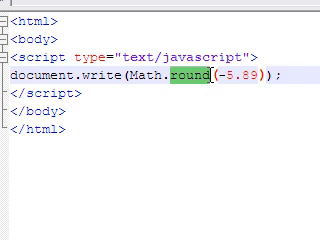
# Change Math.round(-5.88) to Math.random() with empty parentheses.
pyautogui.write('random')
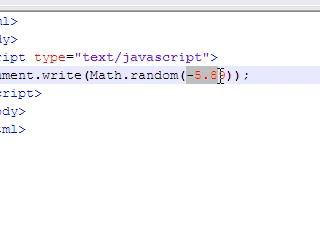
pyautogui.write('9')
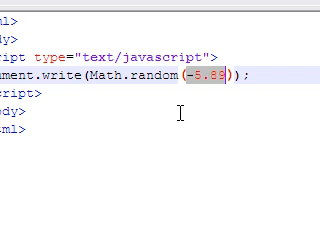
pyautogui.press('Delete')
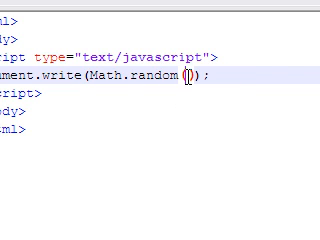